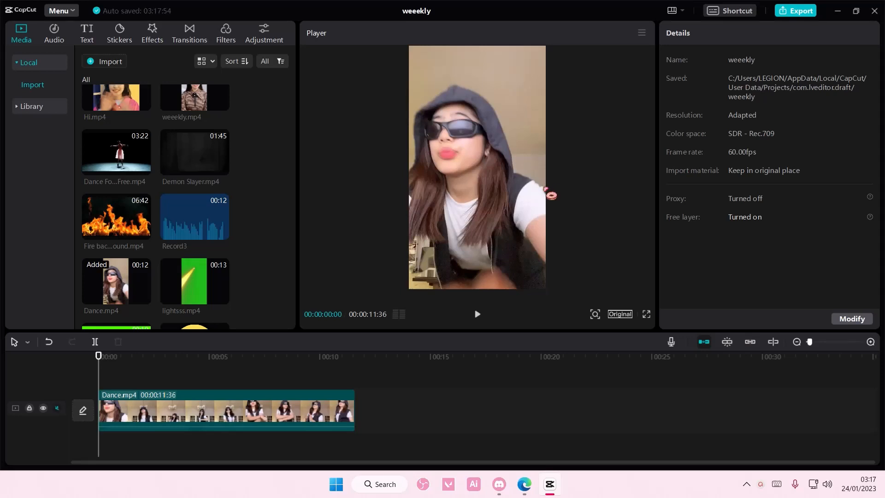
mouse_move(382, 237)
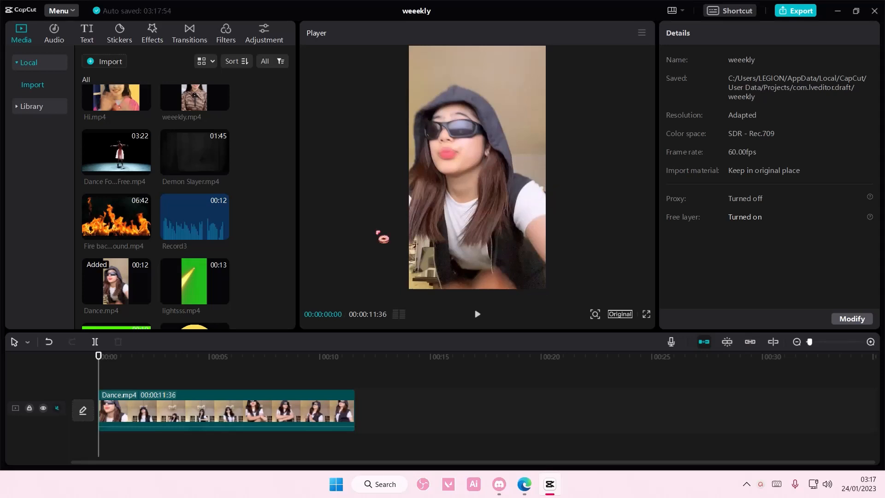
Add a default text layer over the video and change its text to DANCE.
click(86, 33)
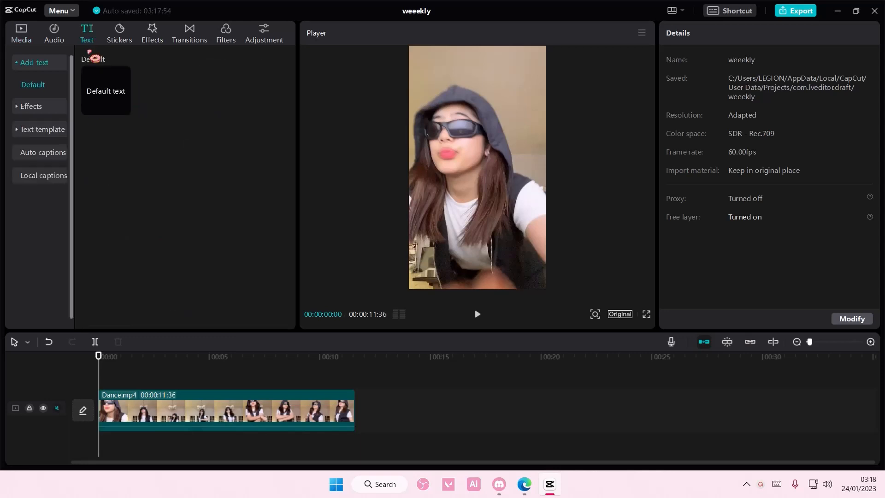
double_click(106, 90)
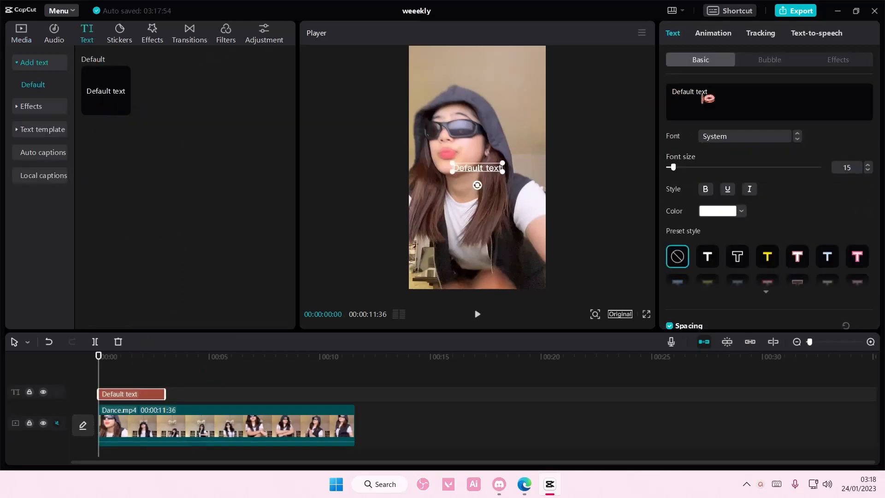
text(DAN)
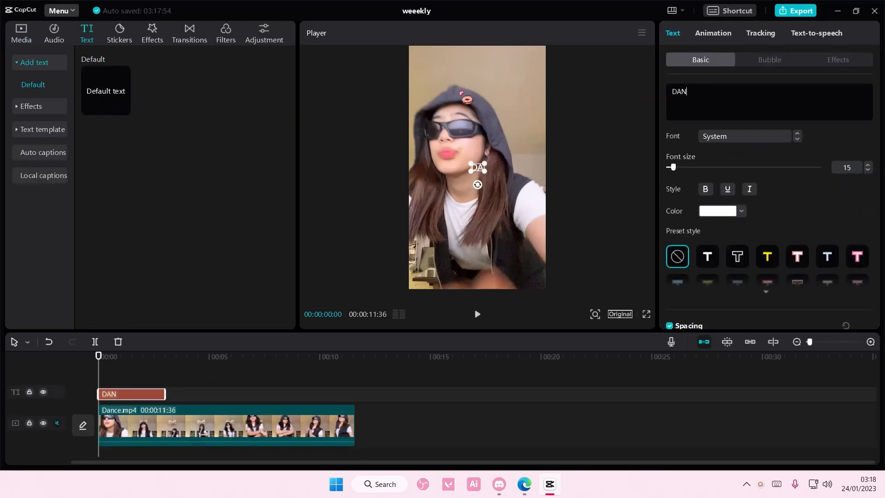
text(CE)
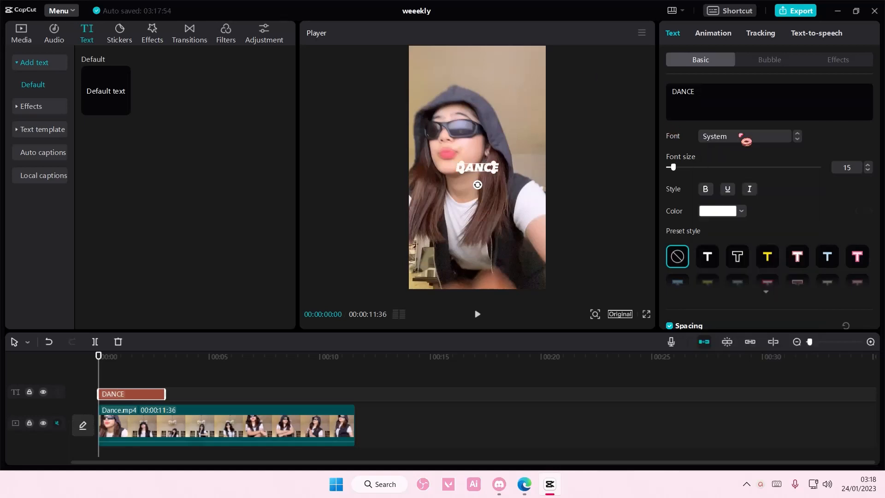
Switch the DANCE caption to the PalmerLake font at size 68.
click(743, 136)
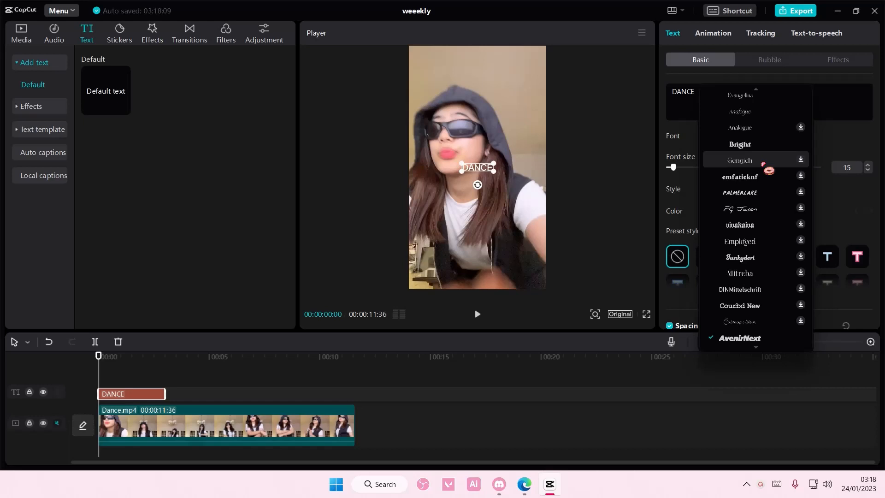
click(740, 193)
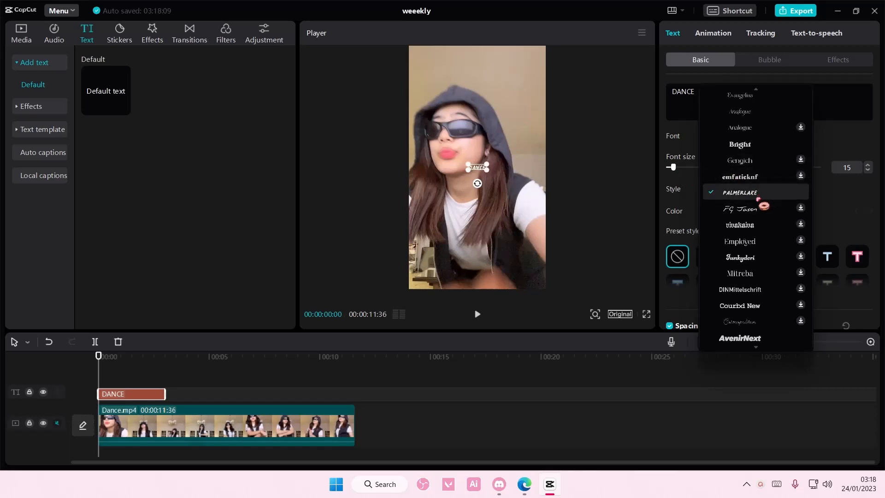
click(739, 193)
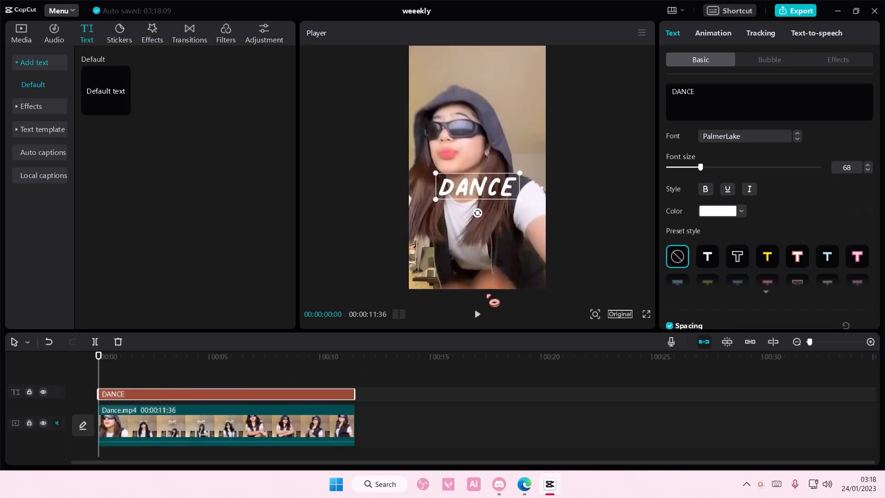
click(760, 33)
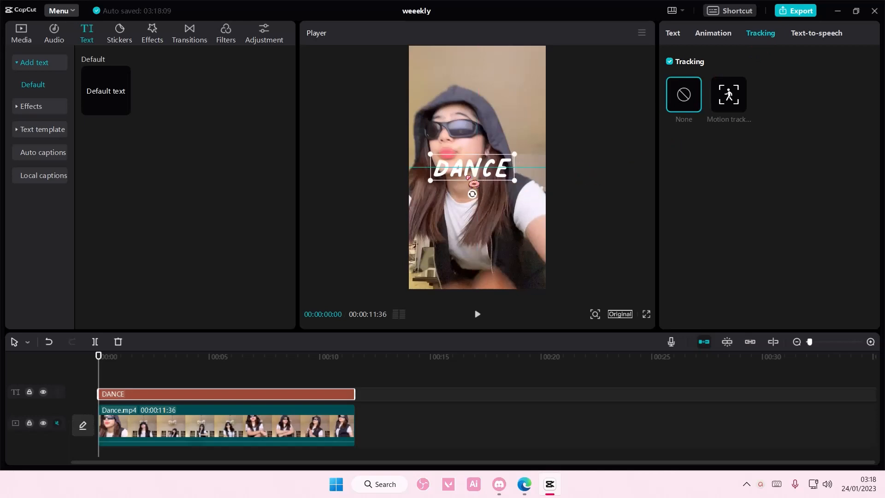
Choose Motion tracking for the DANCE text, then go back to its Text settings.
click(728, 94)
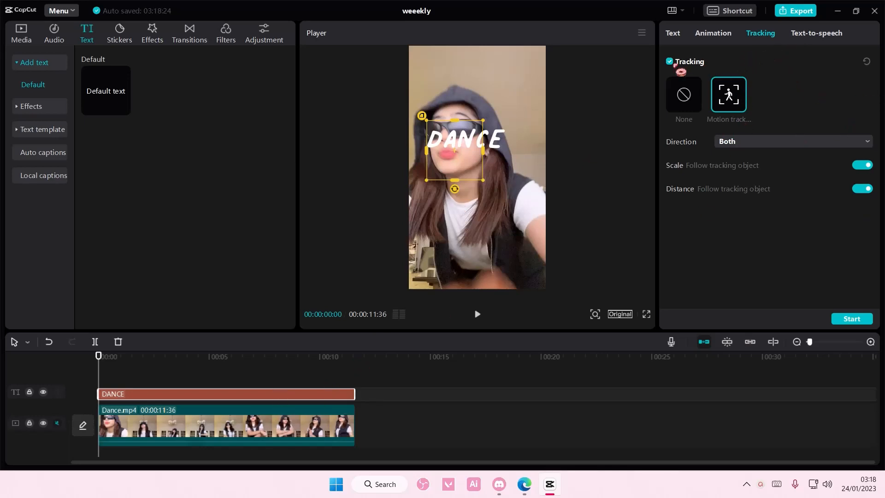
click(672, 33)
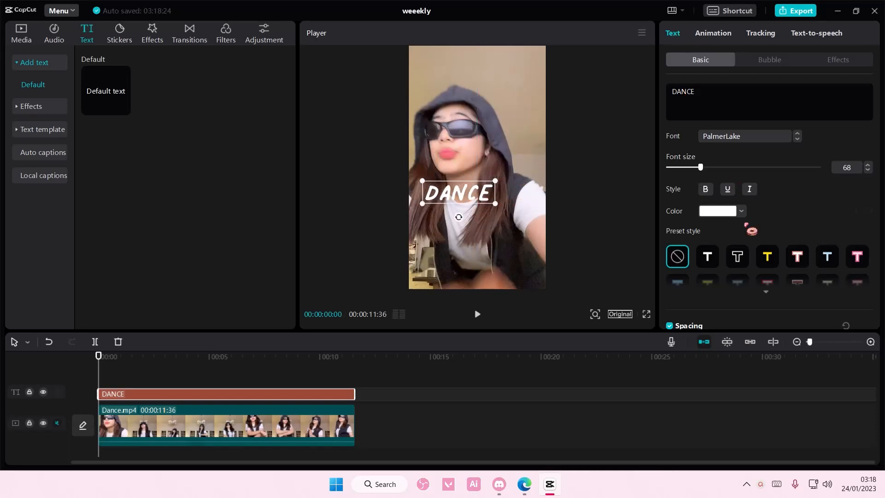
Add a Position & Size keyframe to the DANCE text.
scroll(down, 3)
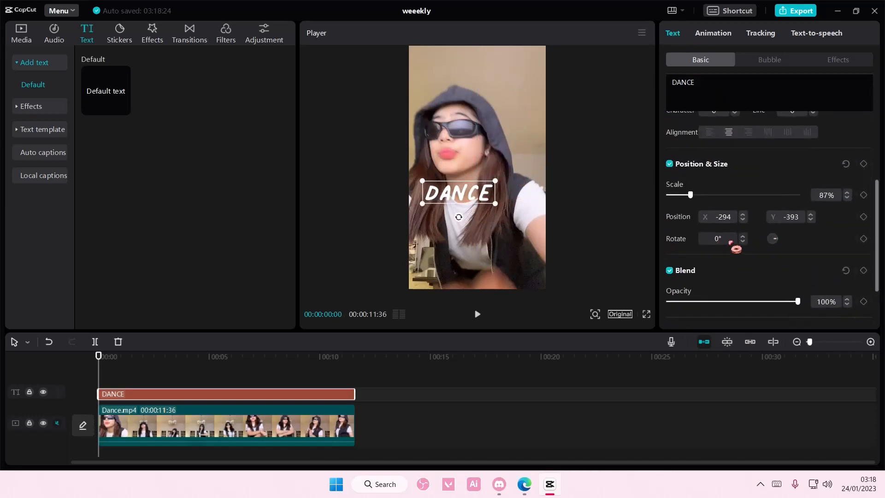
mouse_move(863, 164)
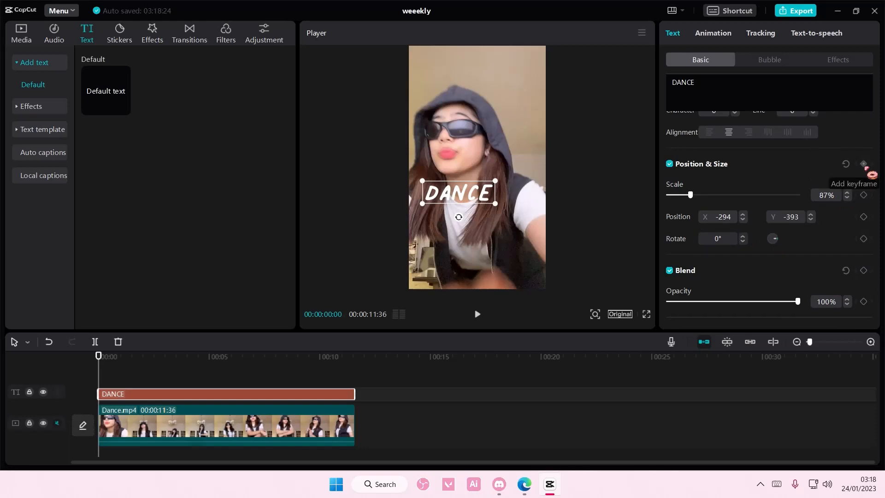
click(871, 173)
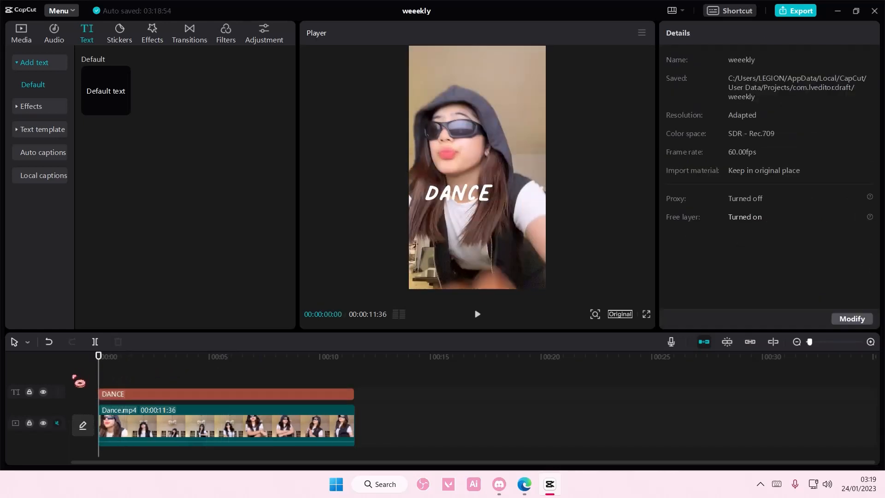
Play the opening seconds to watch DANCE move with the dancer, then pause.
click(478, 314)
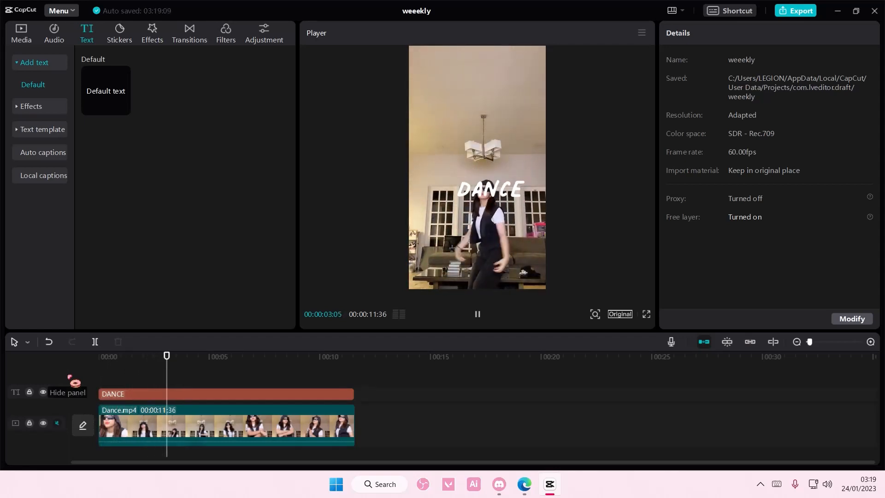
click(477, 314)
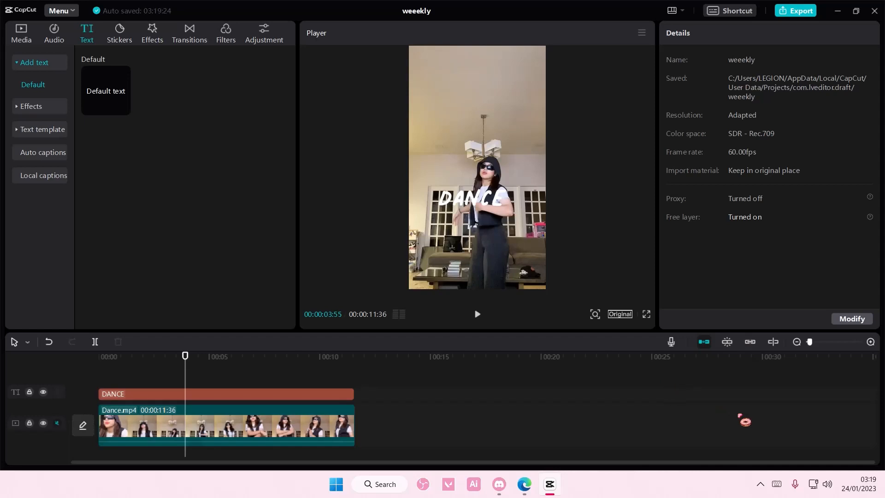
mouse_move(772, 456)
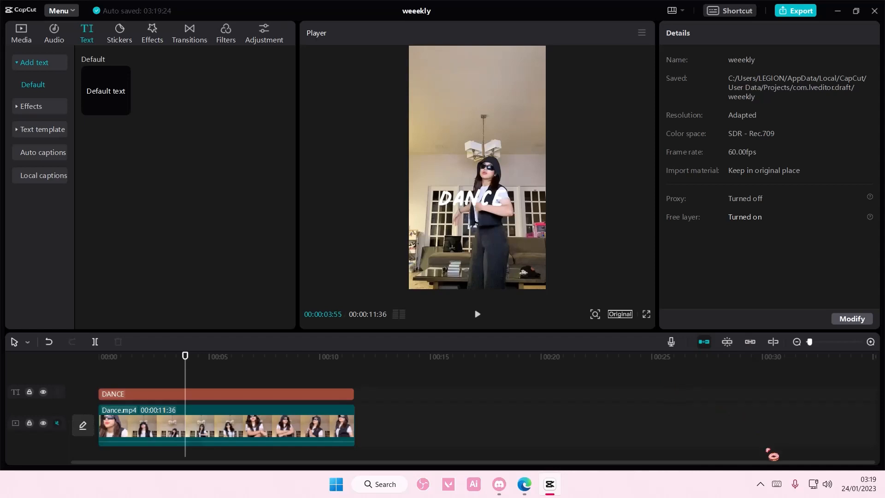